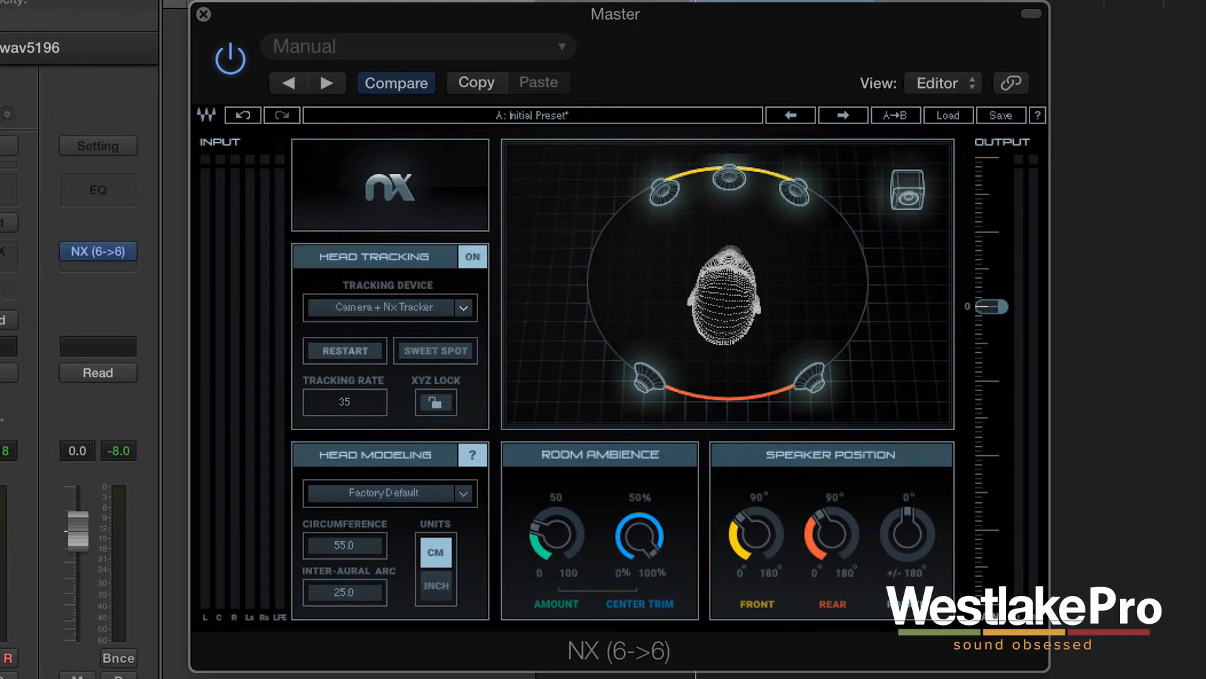
- Solo the rear right speaker, then the rear left speaker, in the Nx 3D view
{"action": "left_click", "coordinate": [434, 343]}
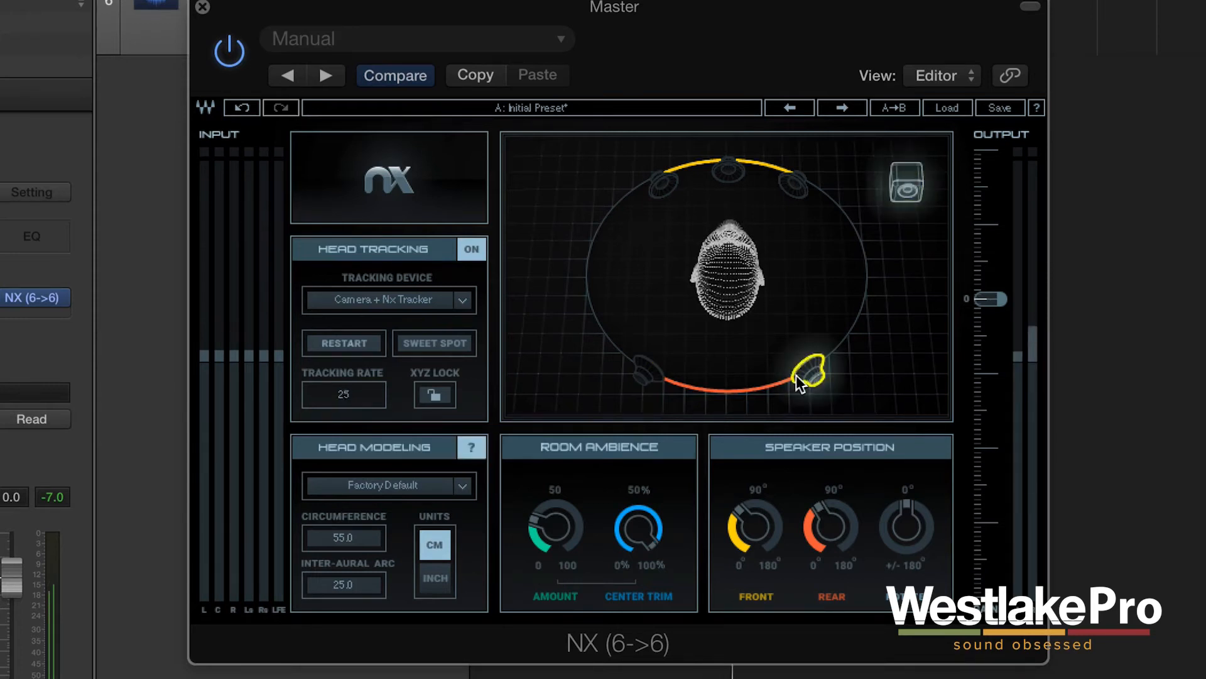
{"action": "left_click_drag", "start_coordinate": [811, 377], "coordinate": [642, 377]}
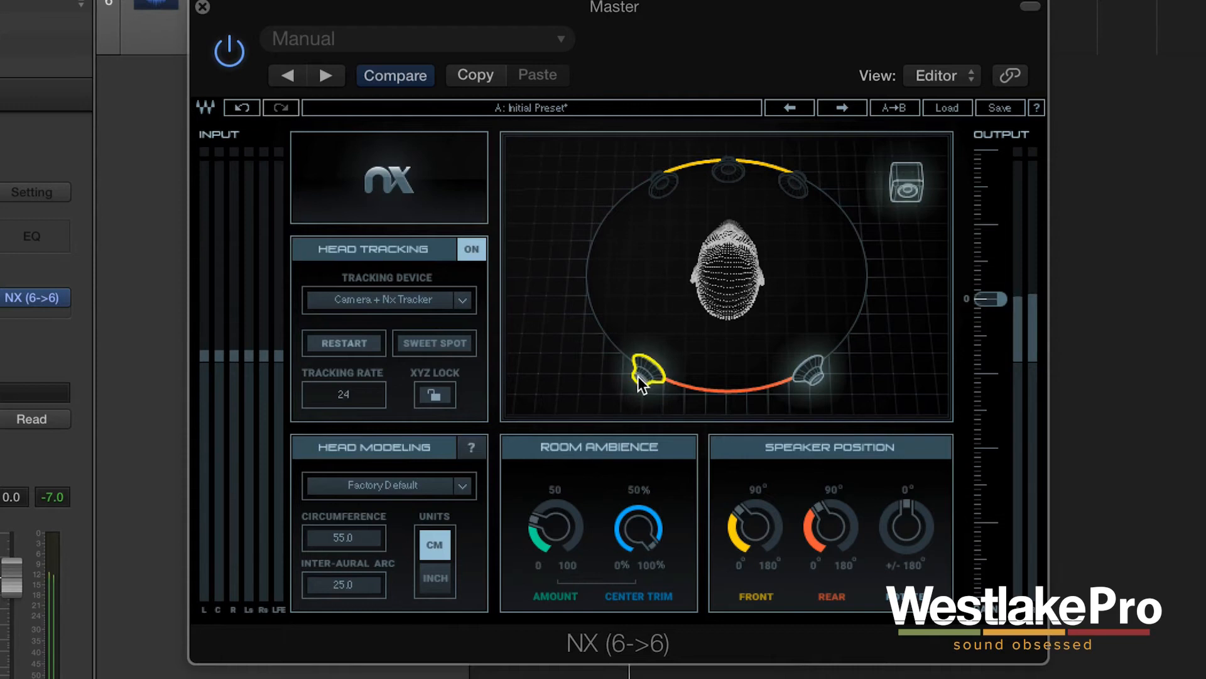